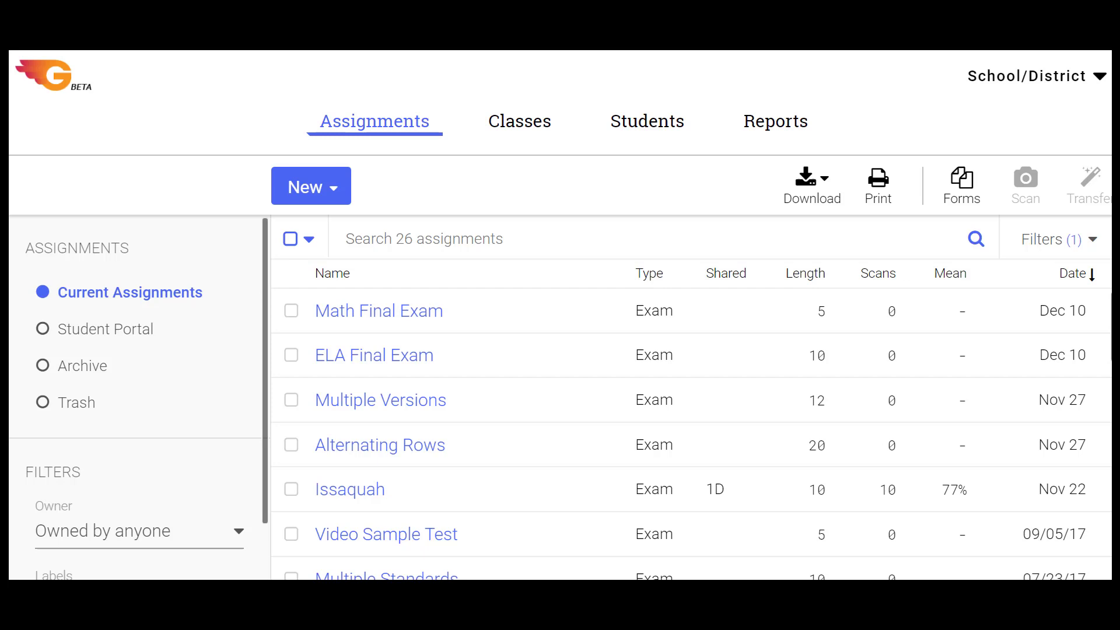
Open Settings from the School/District account menu at top right
left_click(1035, 77)
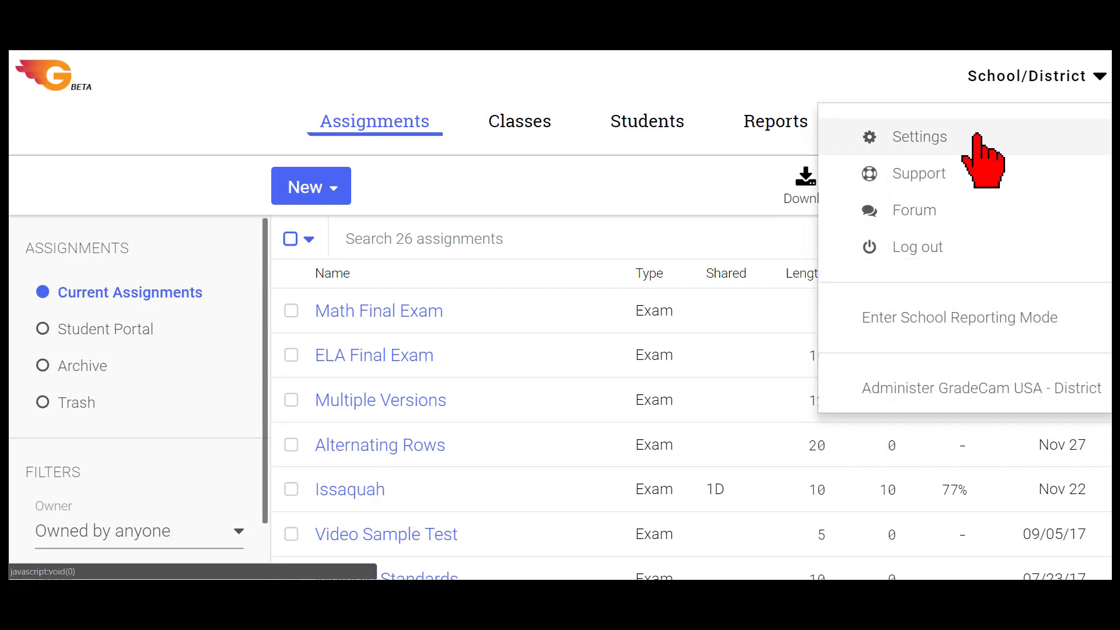
left_click(920, 136)
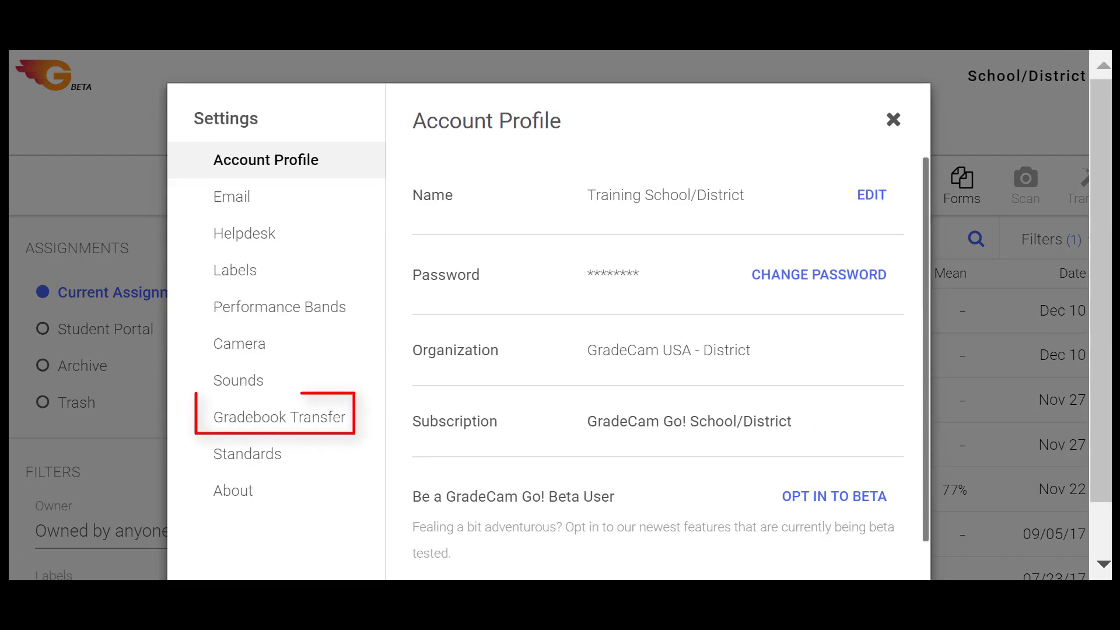
mouse_move(286, 416)
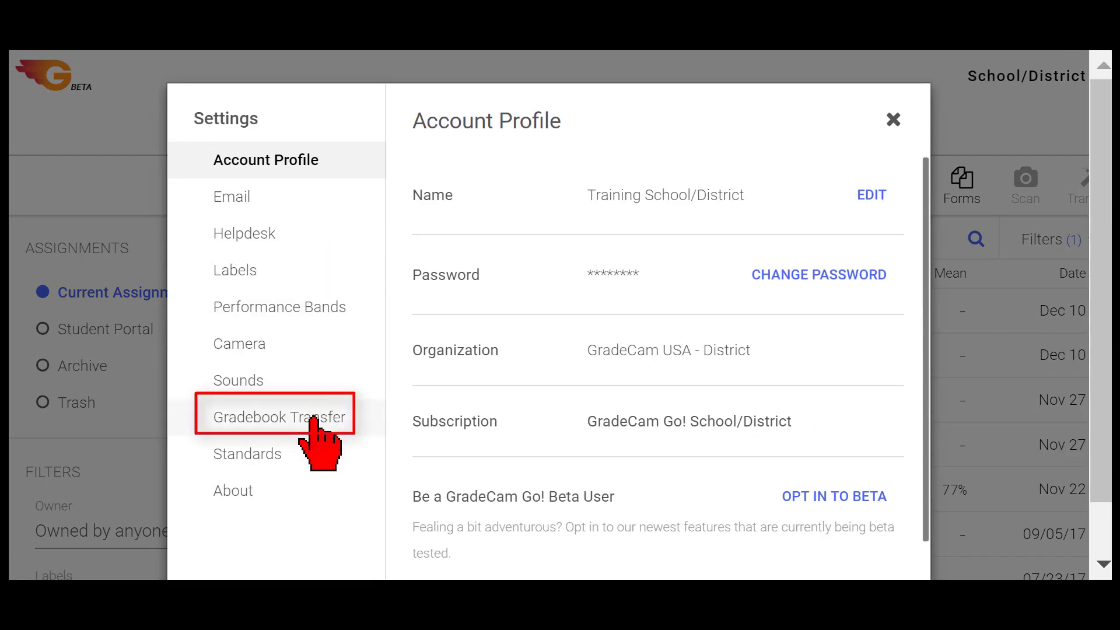
Review Gradebook Transfer name sorting and keep F8 as the transfer hotkey
left_click(276, 416)
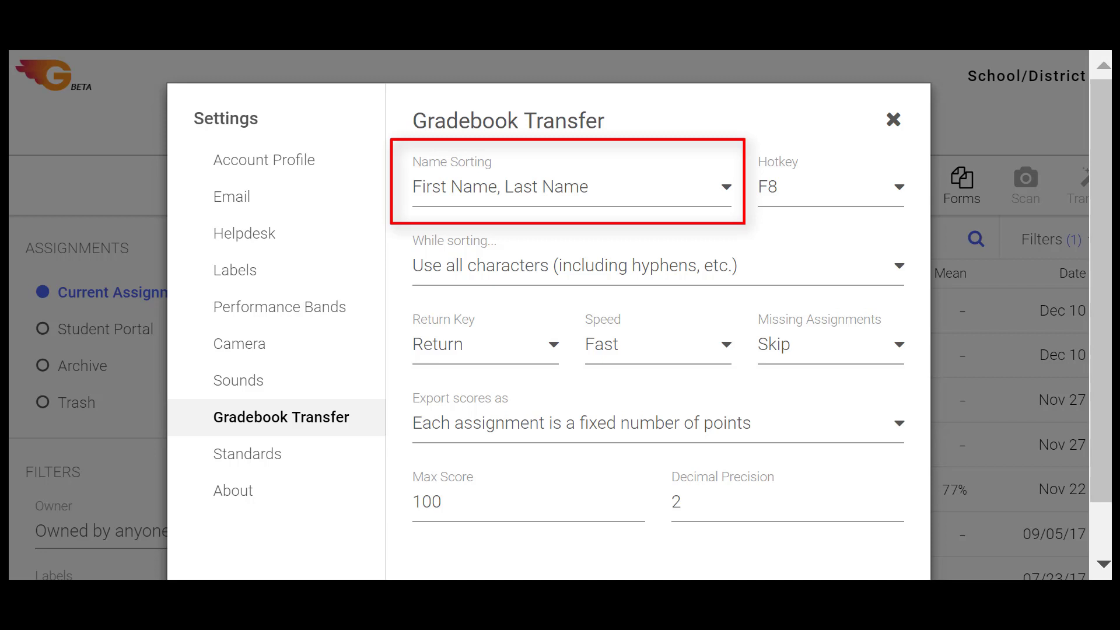
left_click(569, 187)
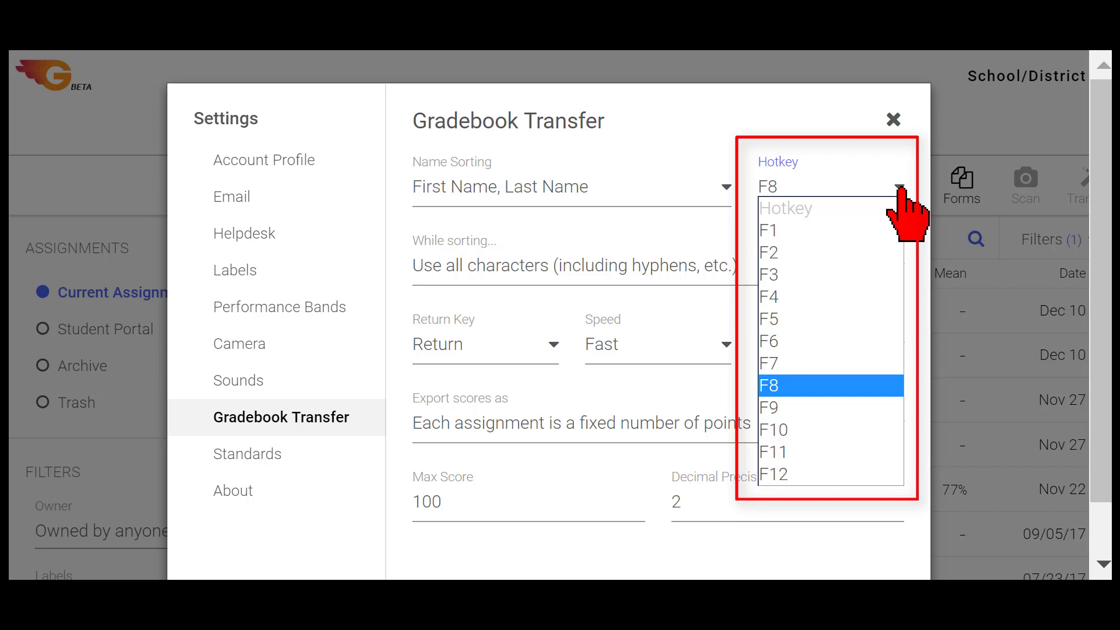
left_click(768, 385)
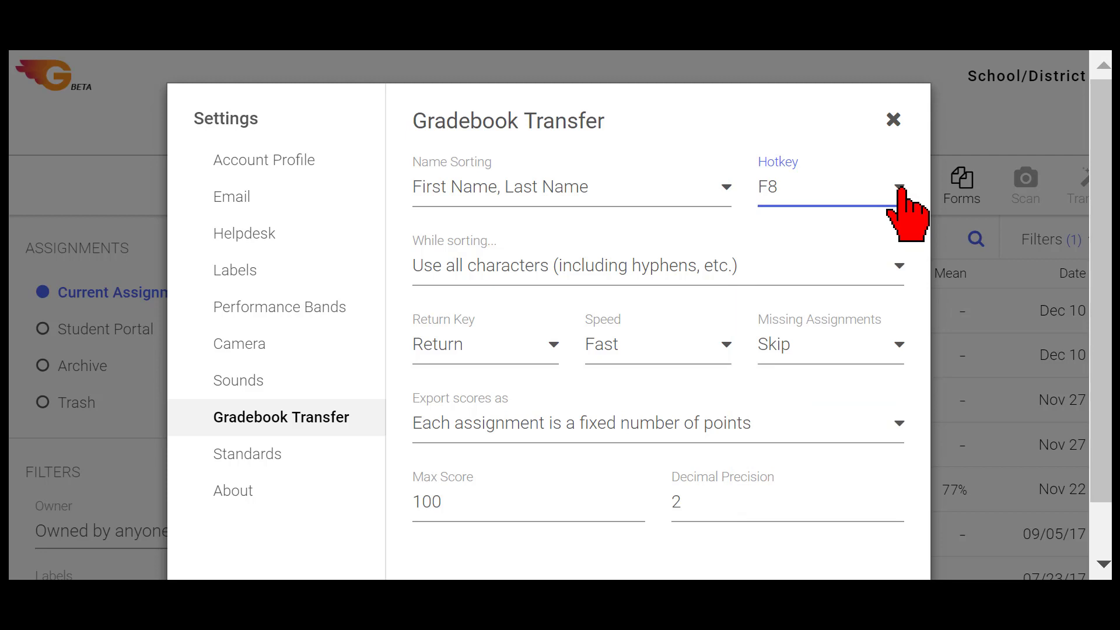
left_click(898, 187)
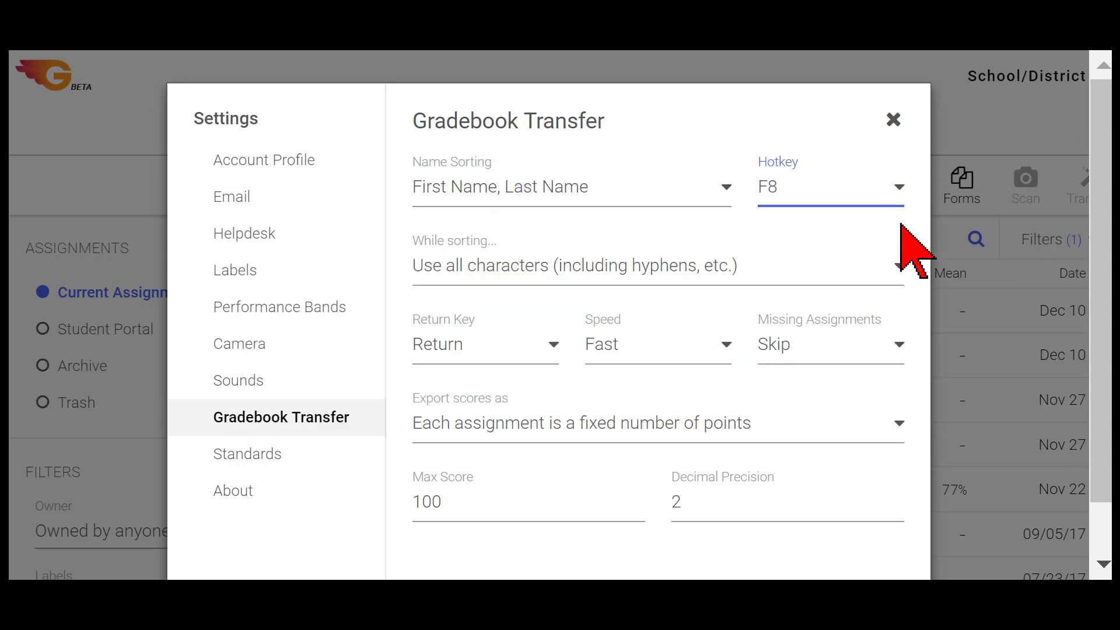
Keep sorting on all characters including hyphens and set Return as the key between entries
left_click(656, 265)
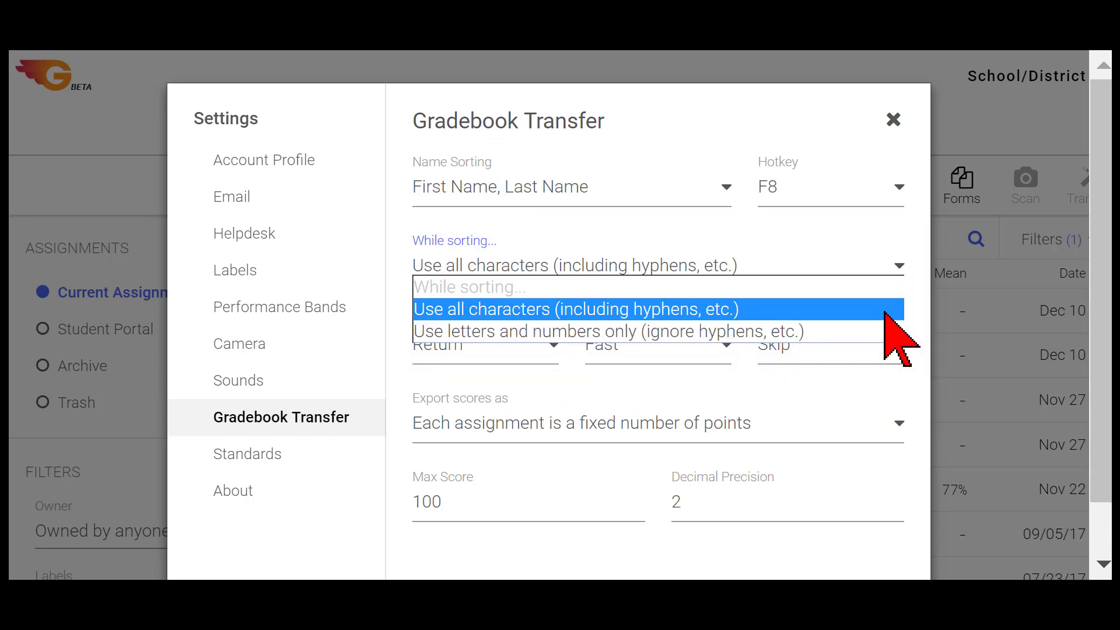
left_click(576, 308)
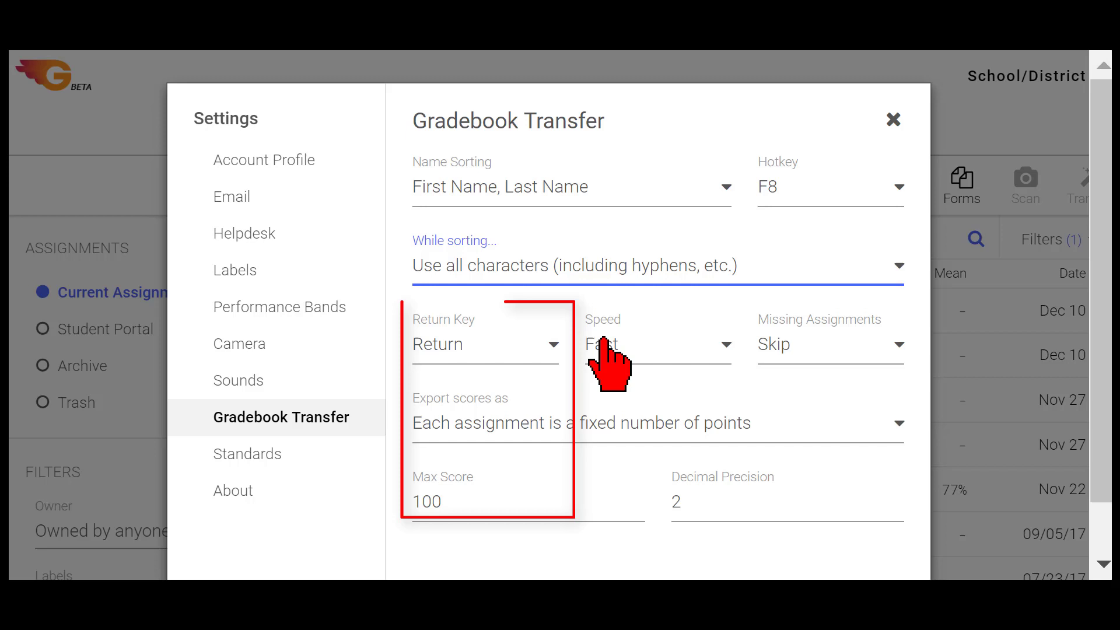
left_click(485, 344)
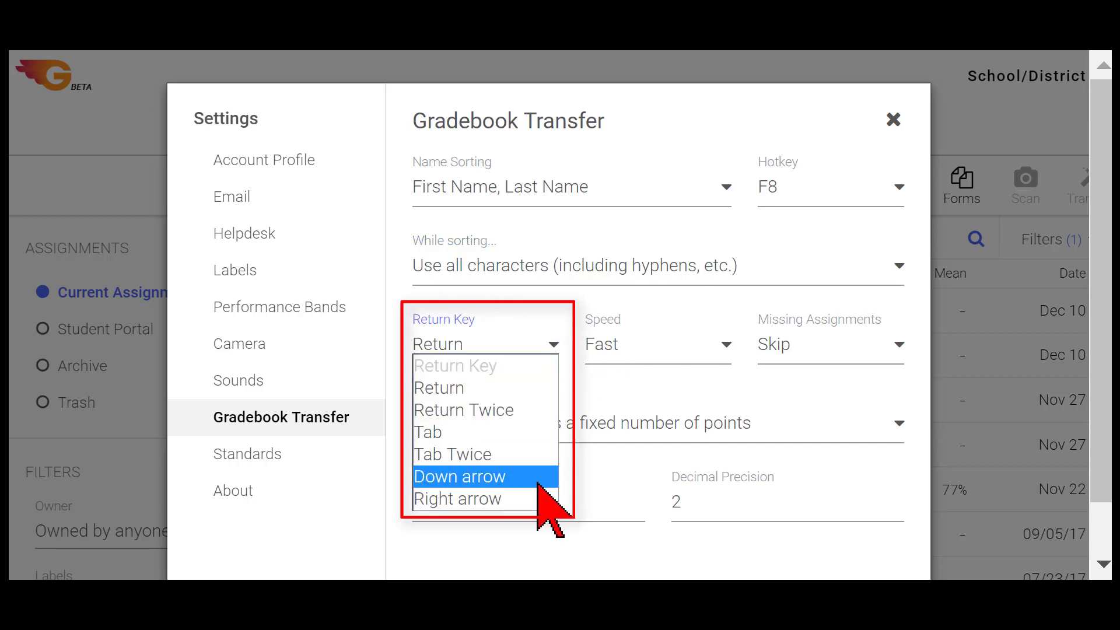
mouse_move(472, 387)
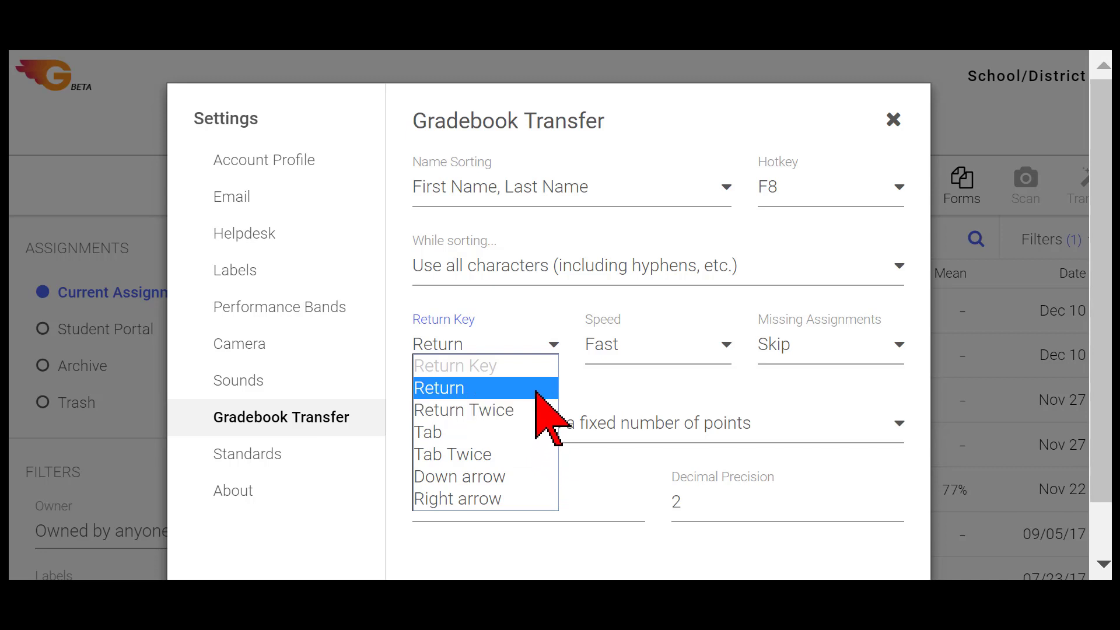
left_click(439, 388)
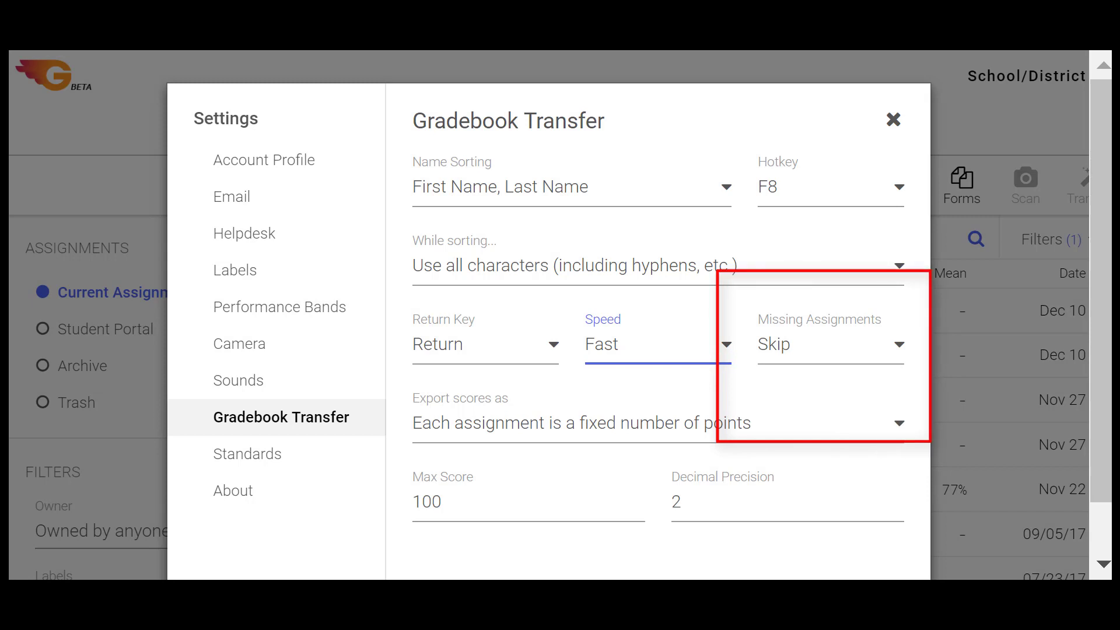
Keep Skip for missing assignments, export each assignment as a fixed number of points, and close Settings
left_click(828, 343)
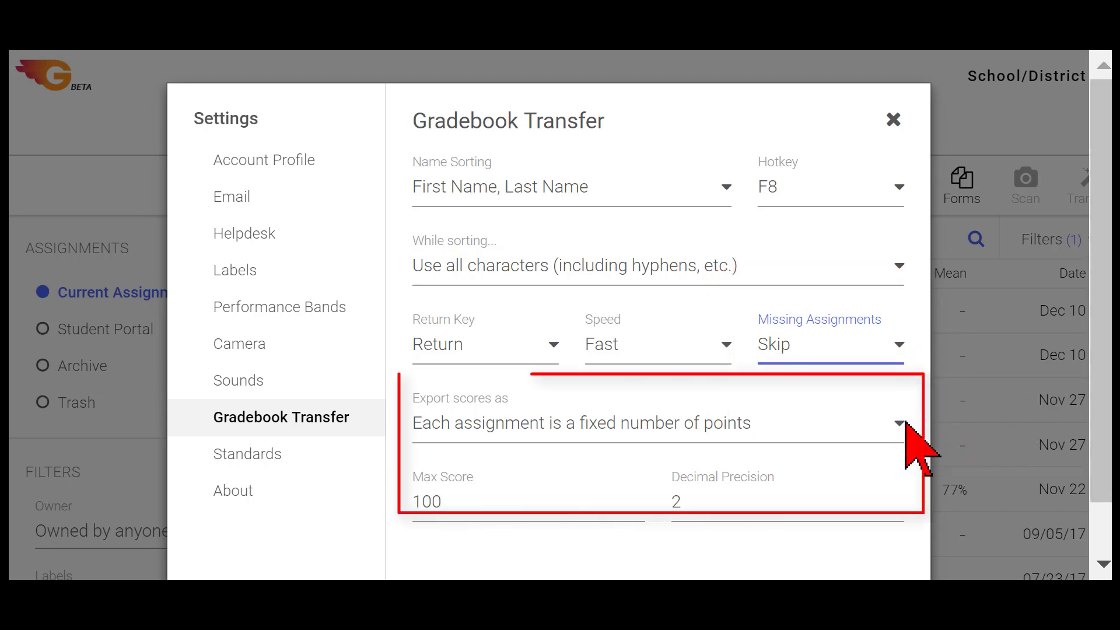
left_click(650, 422)
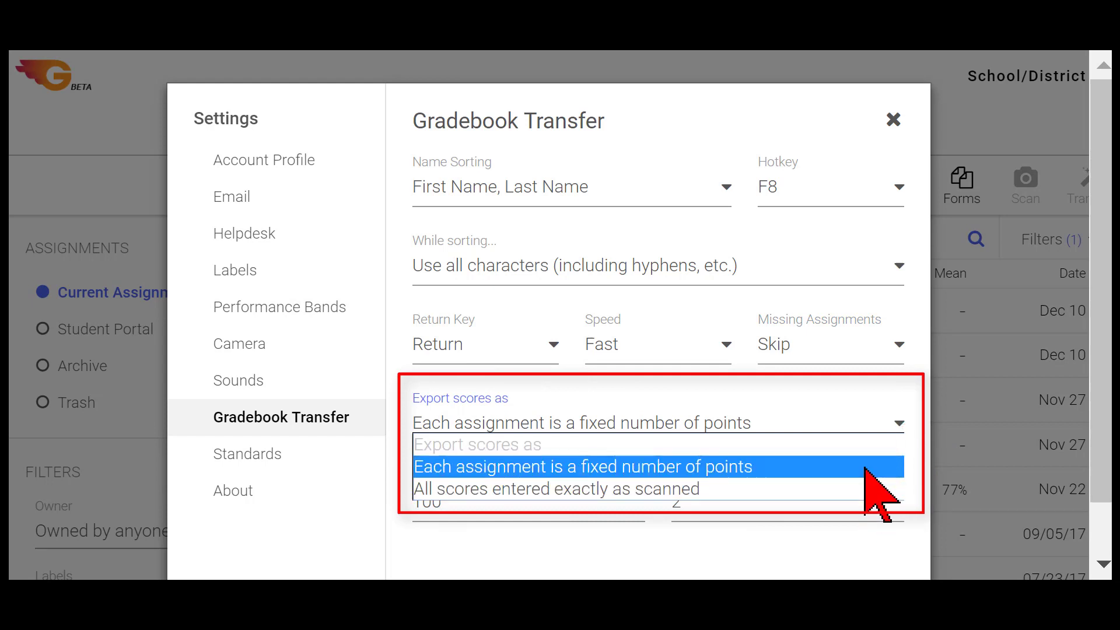
left_click(584, 467)
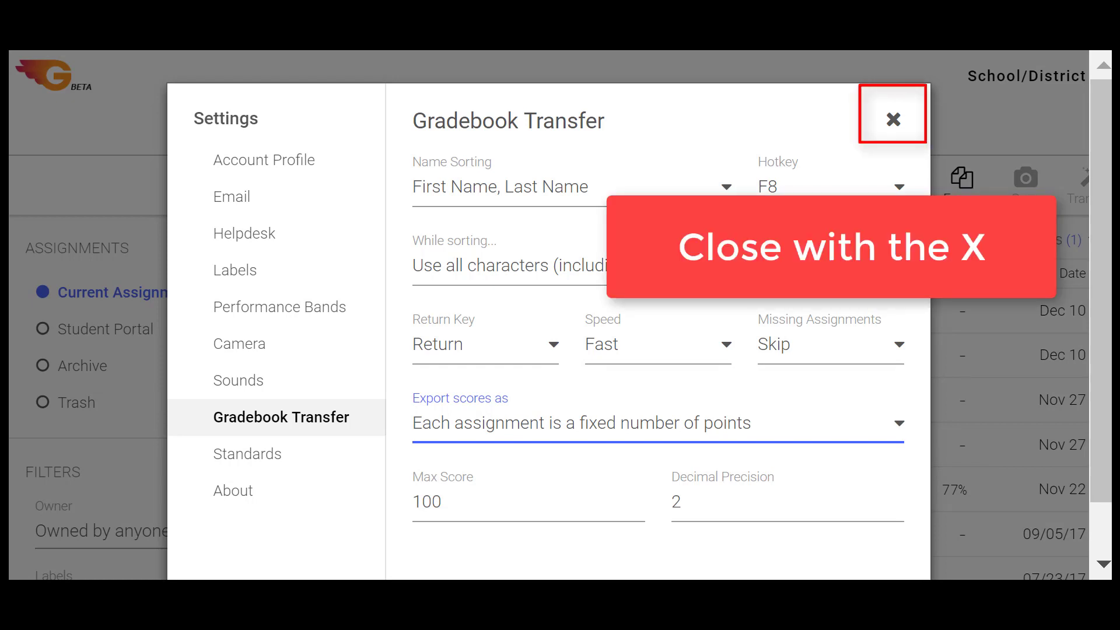
left_click(892, 115)
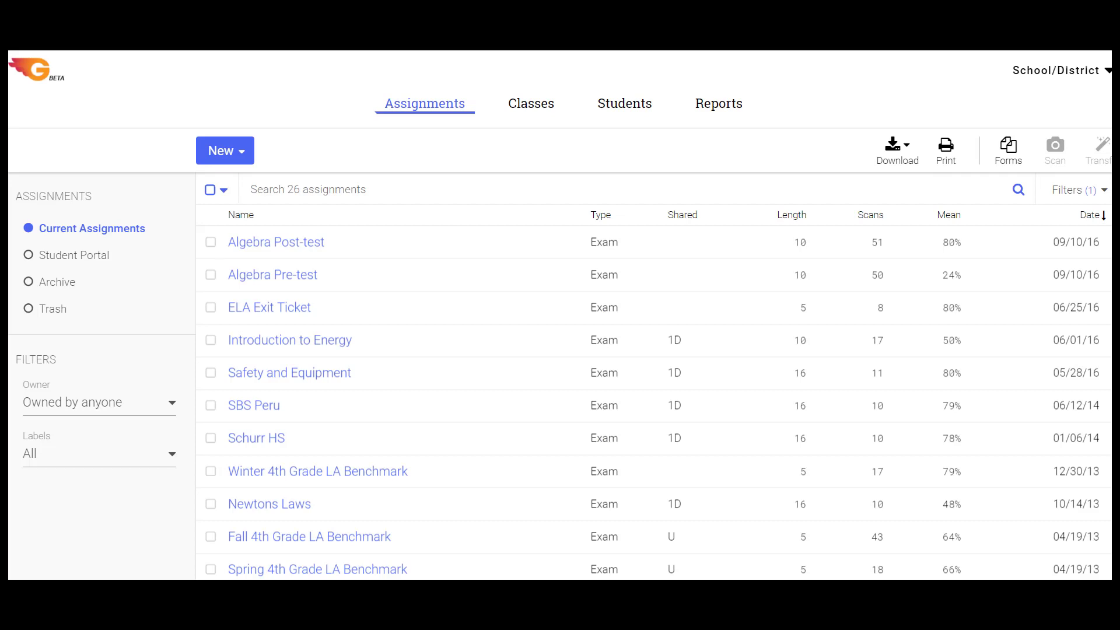
Start the transfer of the Fall 4th Grade LA Benchmark scores from the Assignments list
left_click(423, 103)
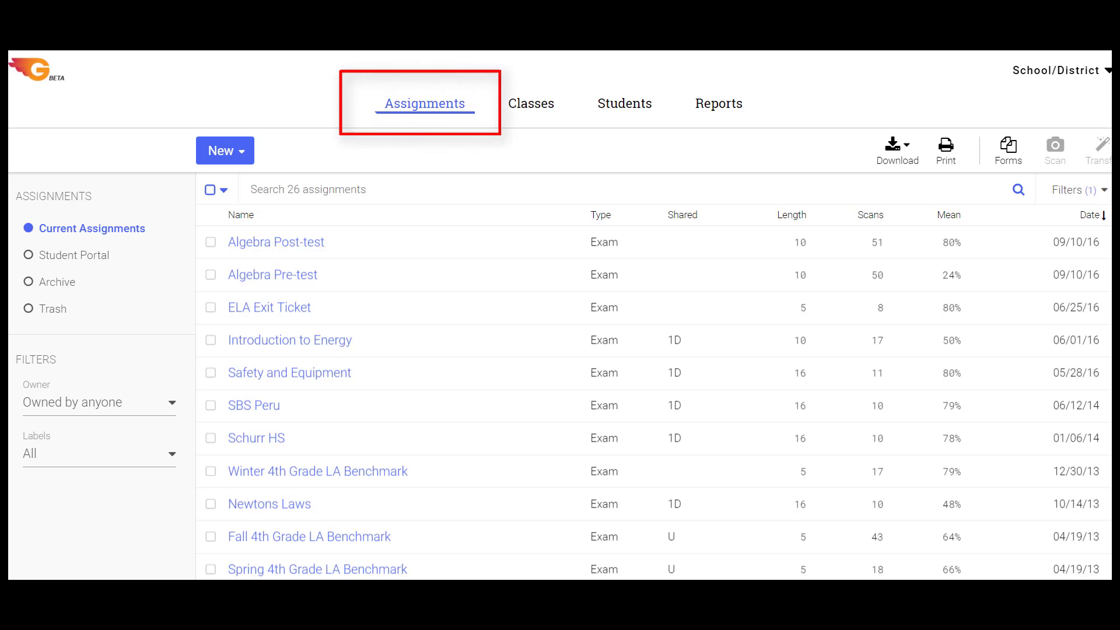
mouse_move(385, 422)
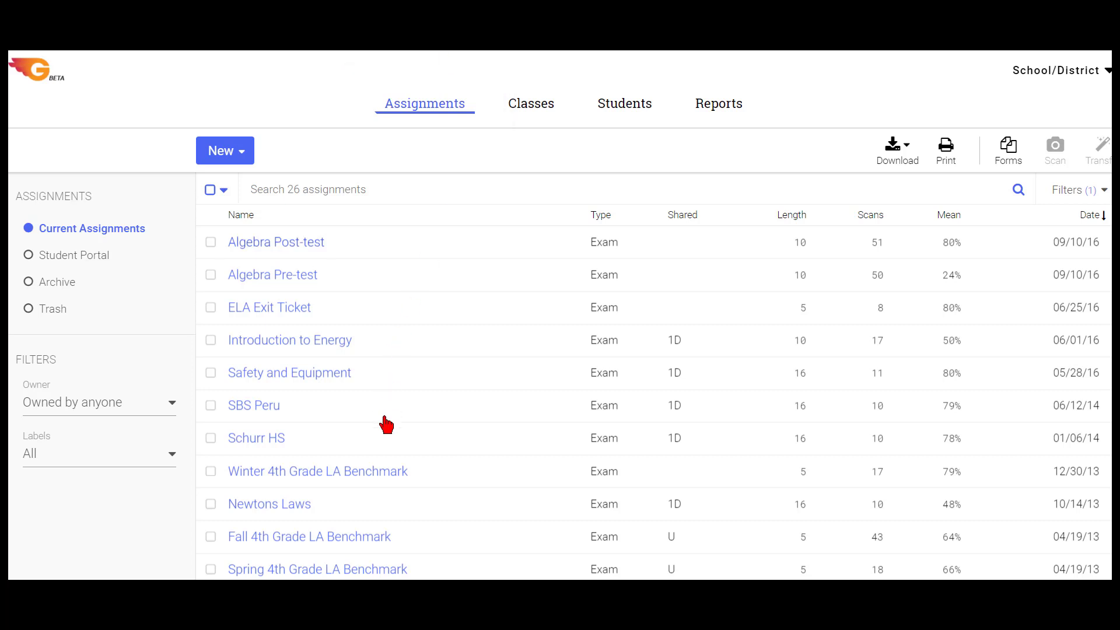
left_click(309, 536)
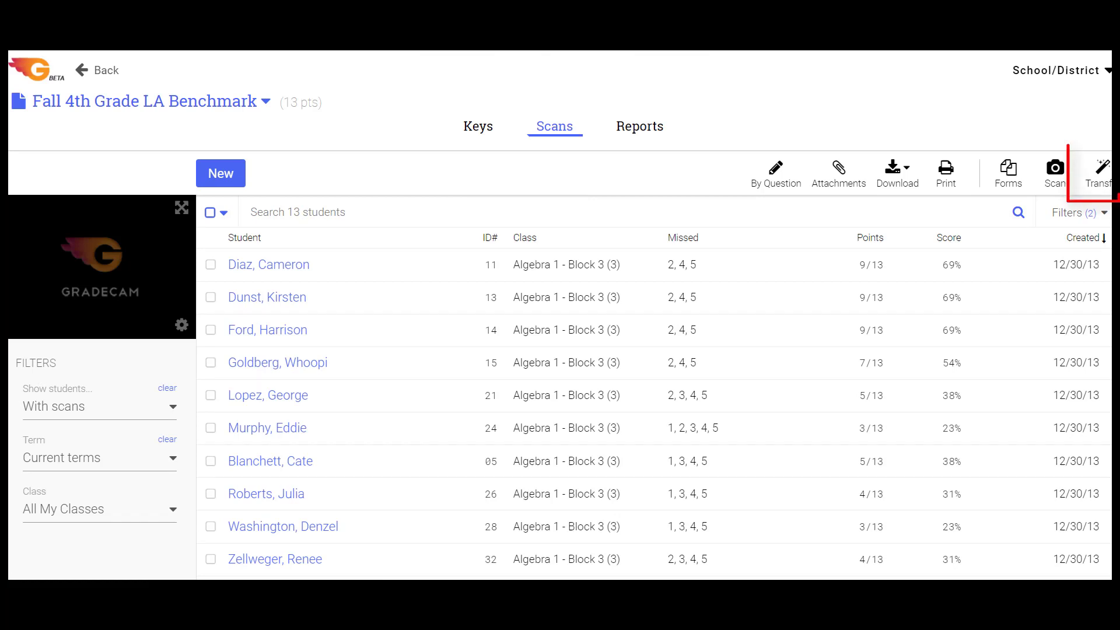
mouse_move(1087, 138)
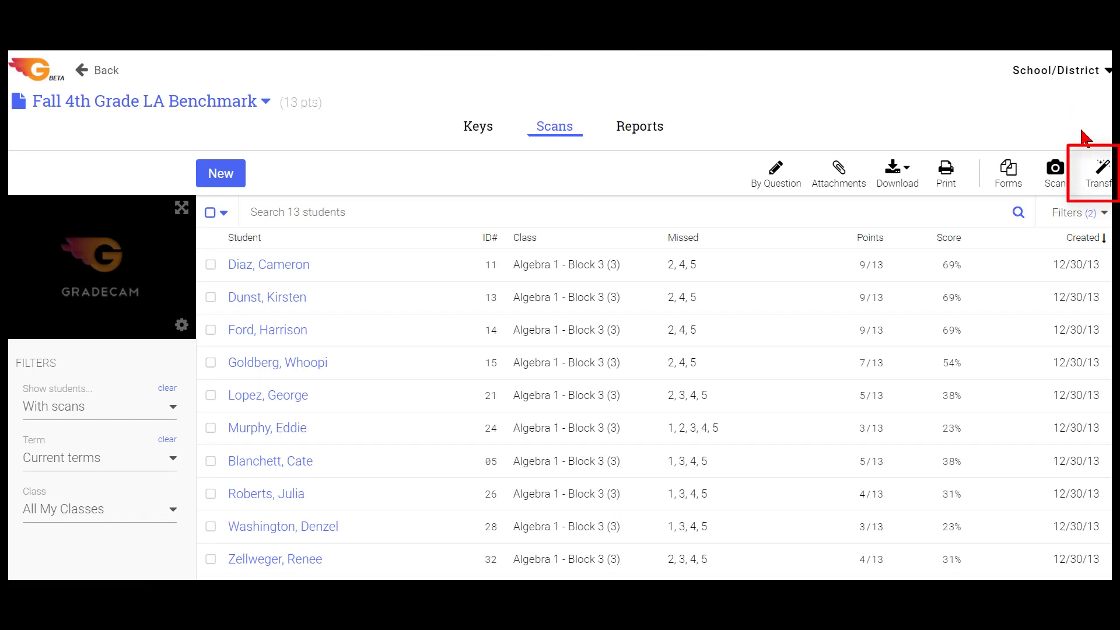
left_click(1101, 172)
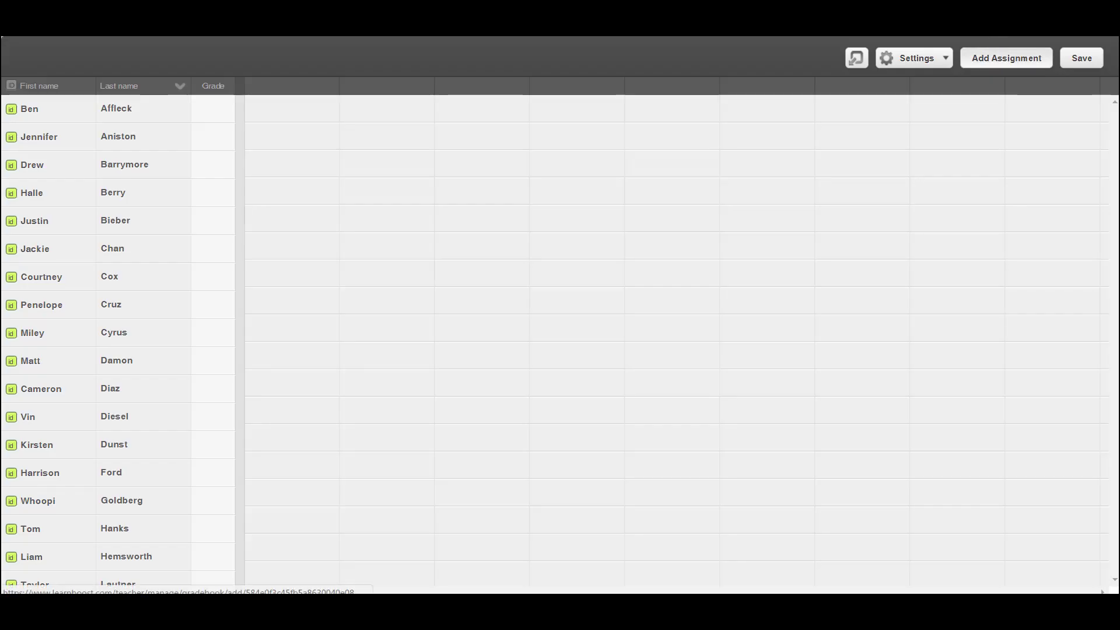
Add a Unit 1 test assignment due 01/20/2017 worth 100 total points and save it
left_click(1005, 58)
type("Unit 1")
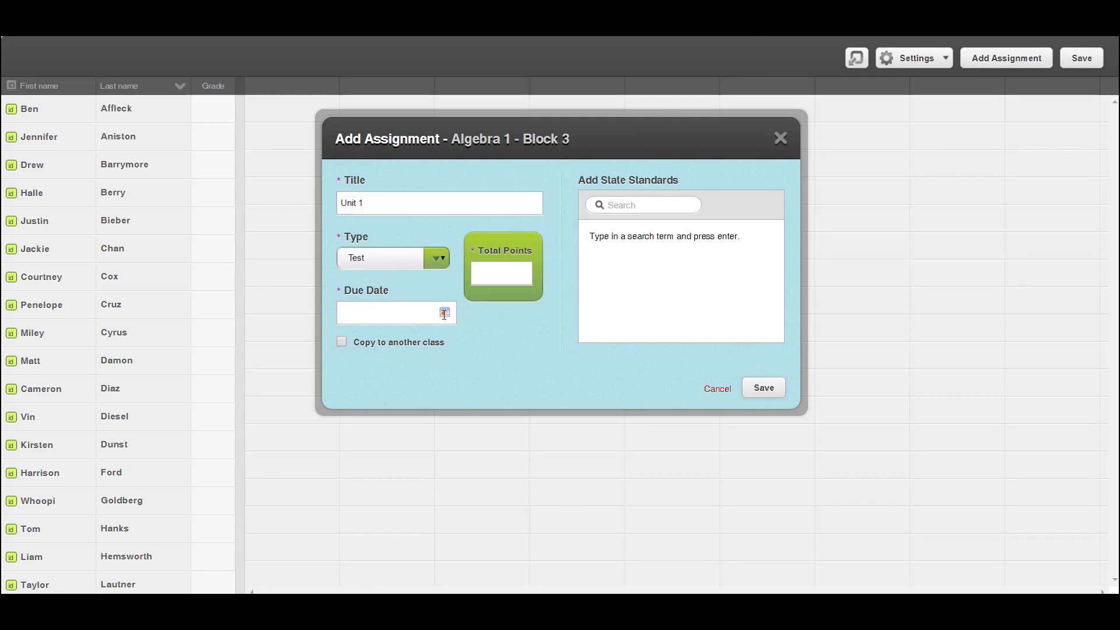
left_click(397, 313)
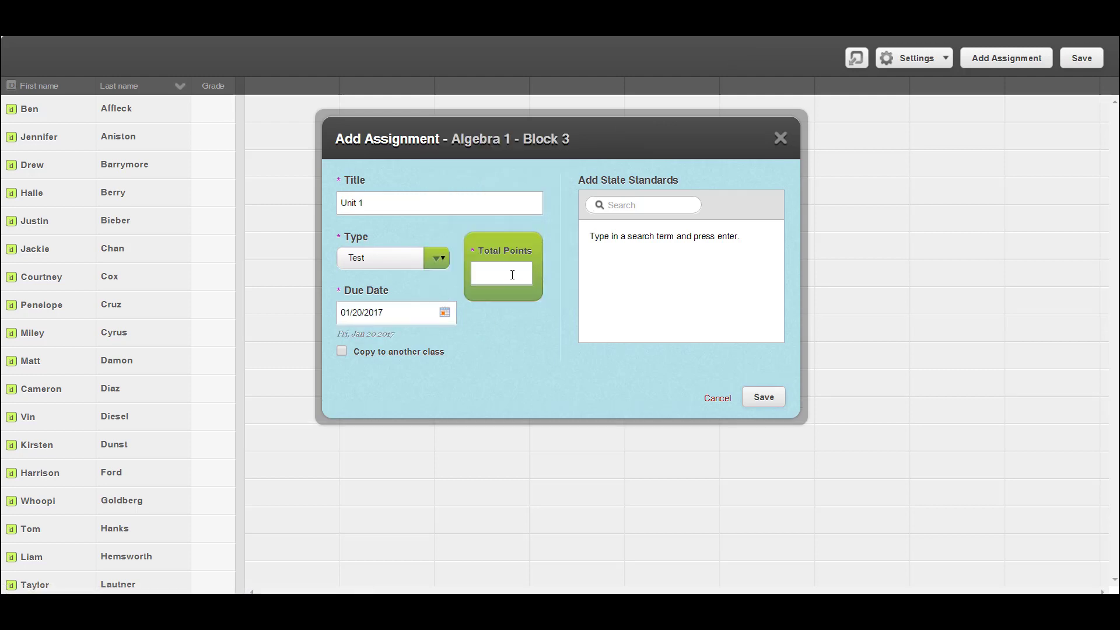
type("100")
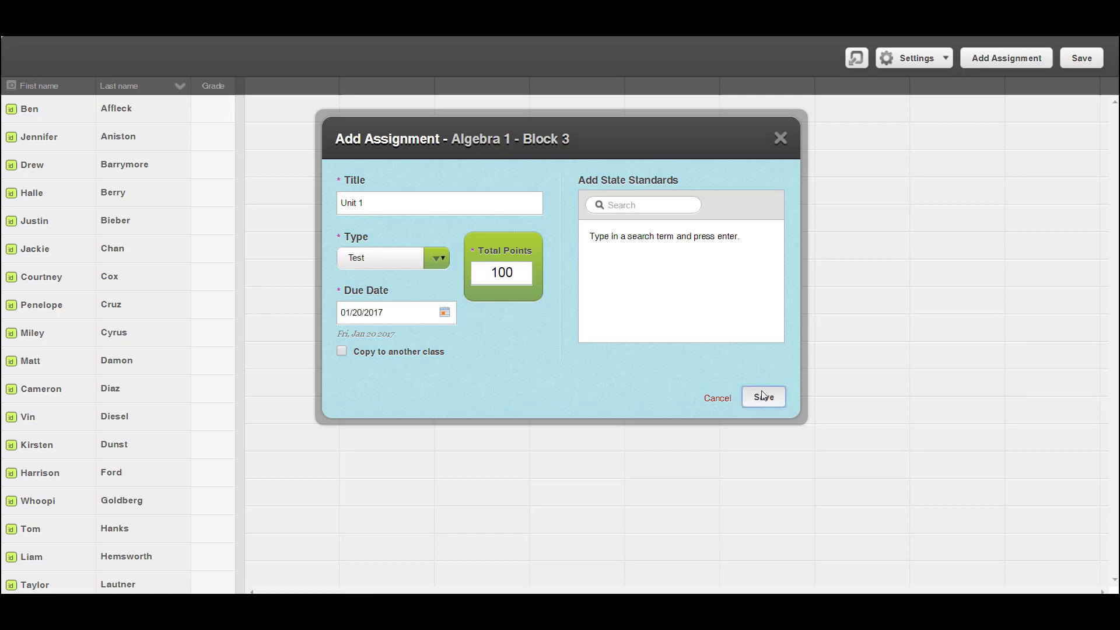
left_click(763, 397)
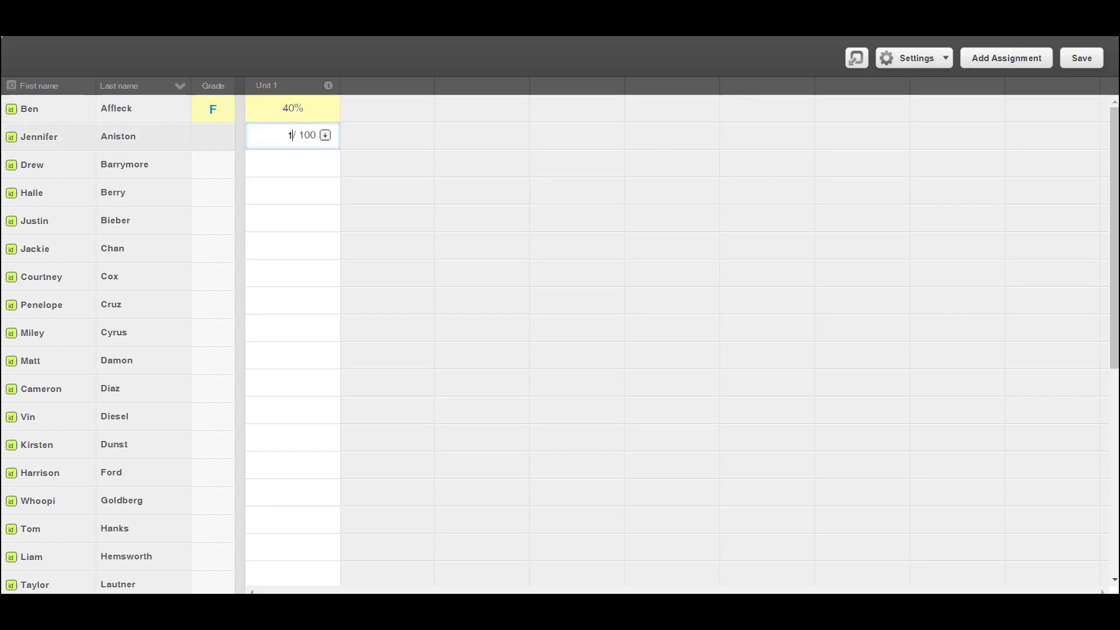
Fill the Unit 1 column with the transferred scores, beginning with 40% for the first student
type("30")
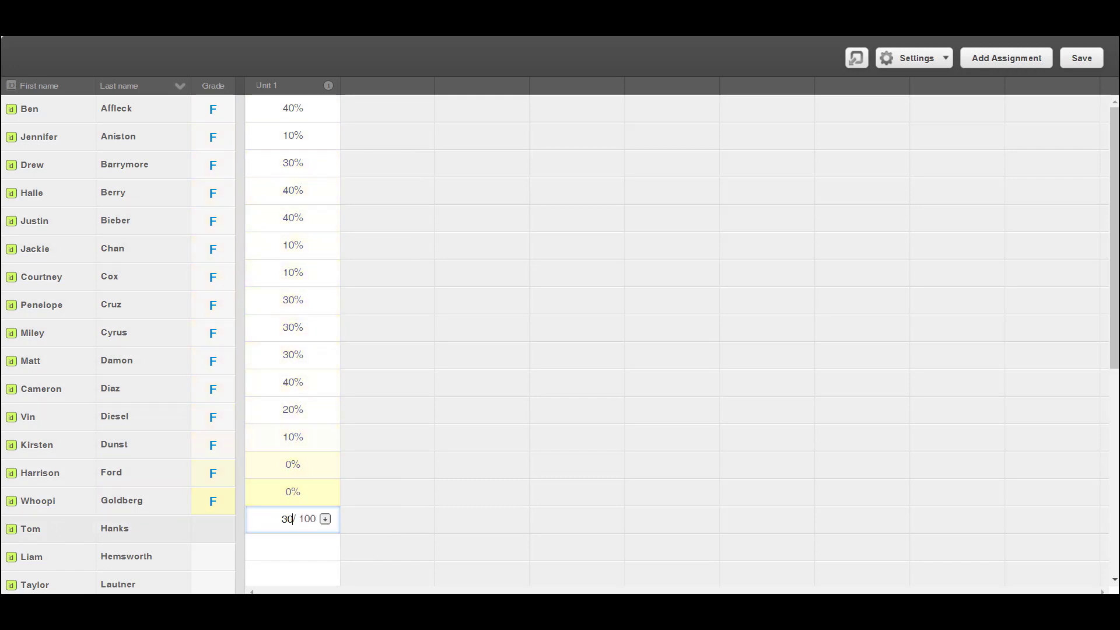